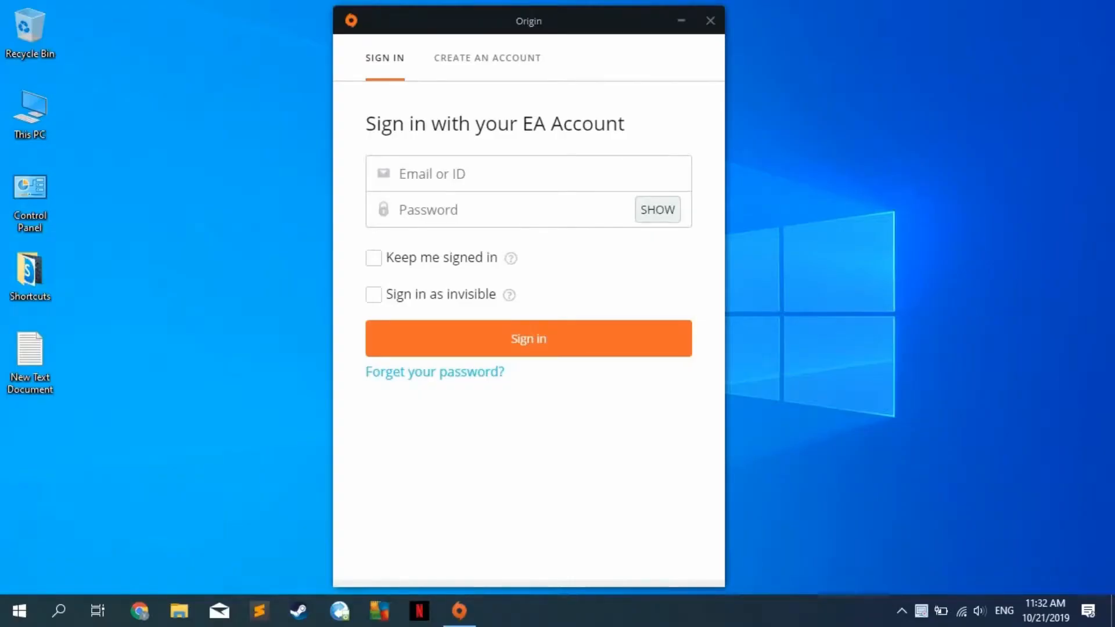
mouse_move(230, 483)
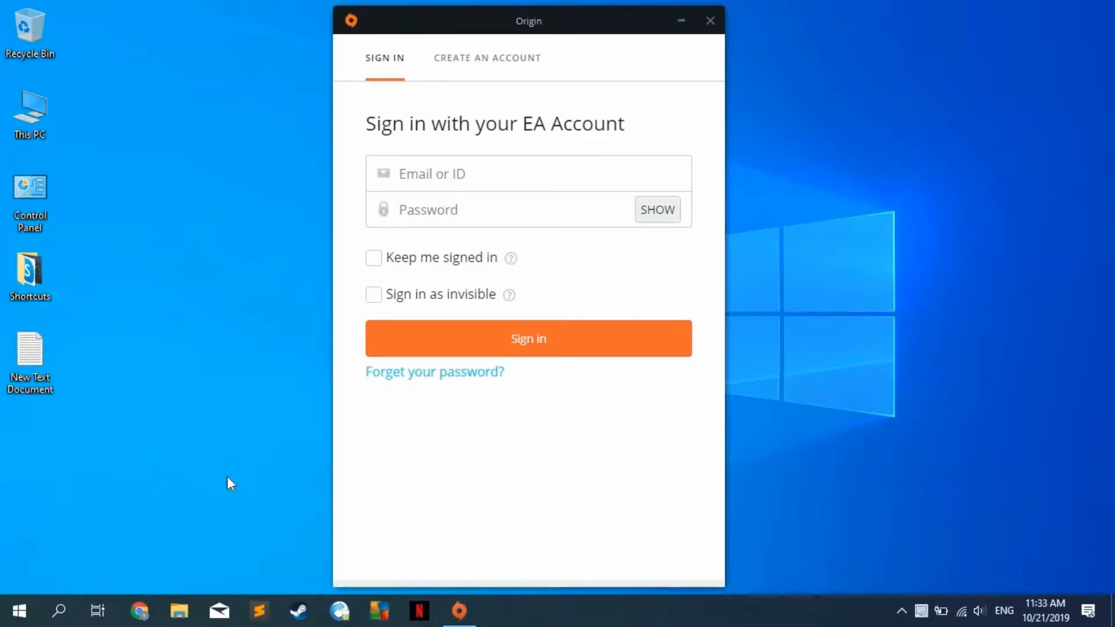
mouse_move(483, 74)
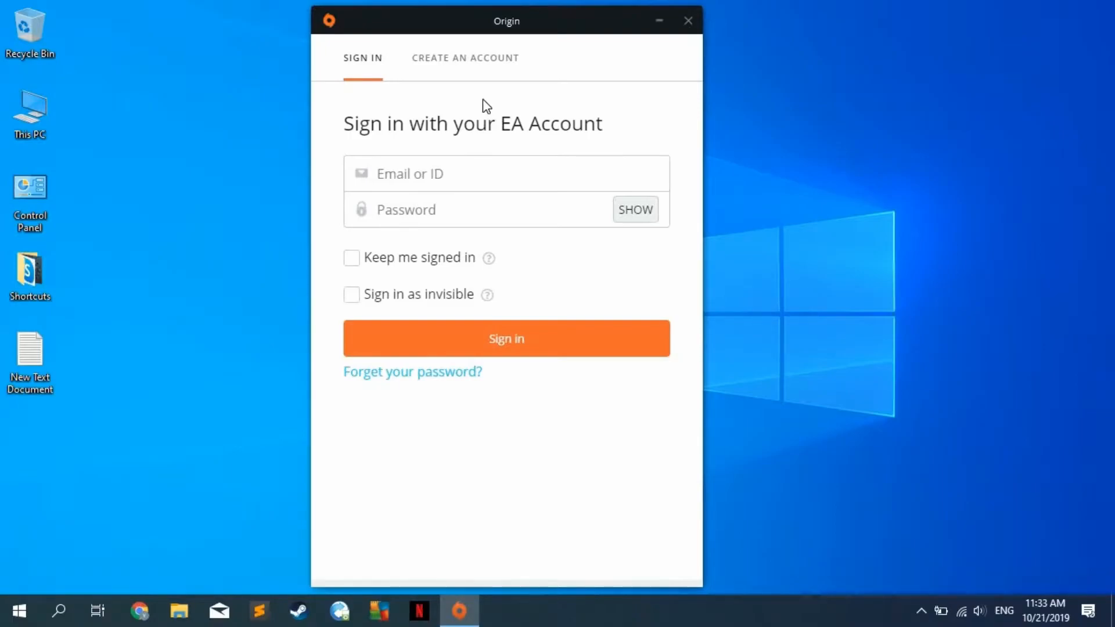
Start a new EA account with birth year 2000 and the user agreement accepted
click(506, 338)
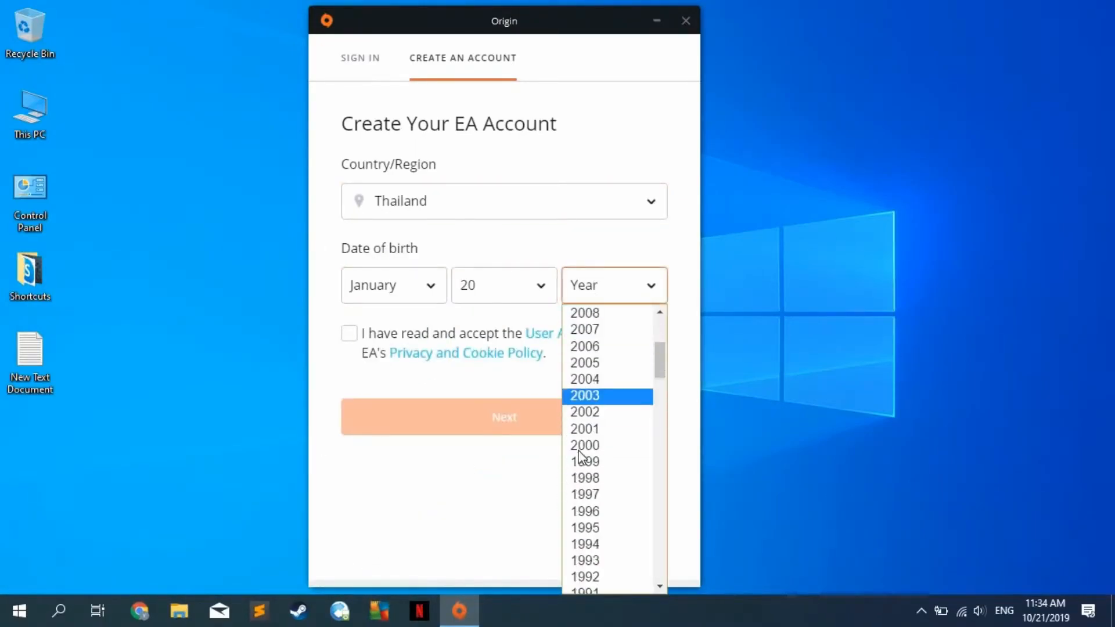
click(584, 445)
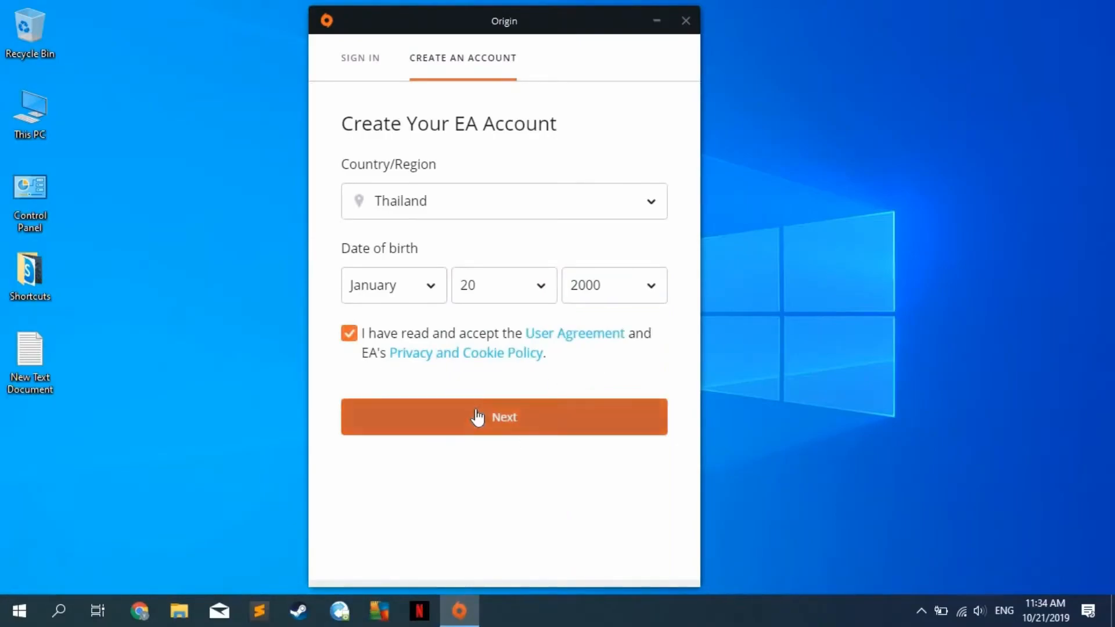
click(503, 417)
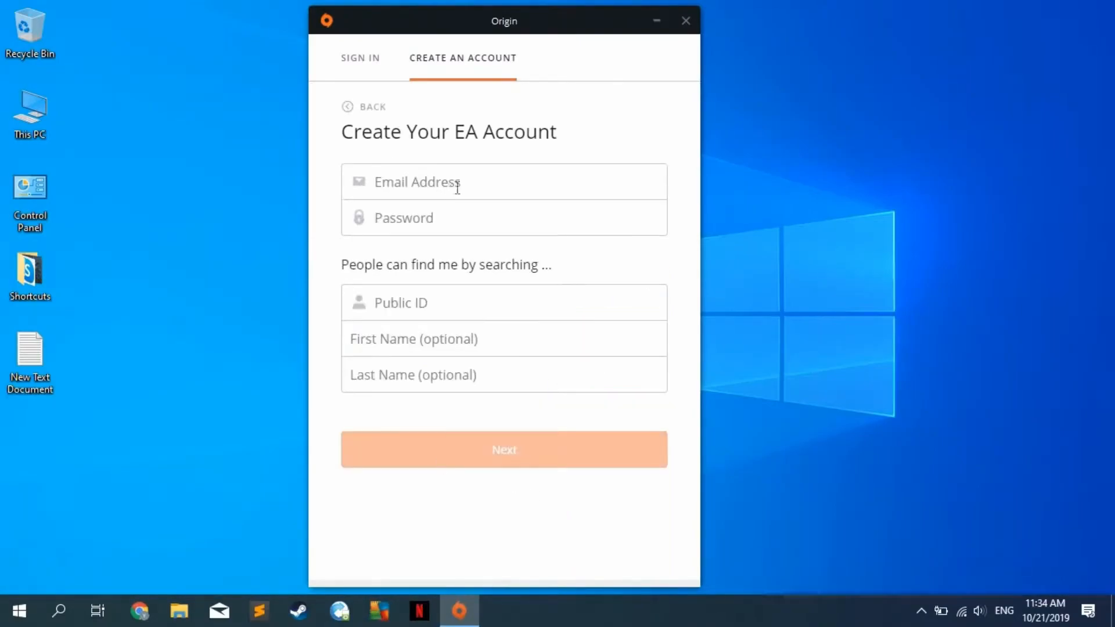
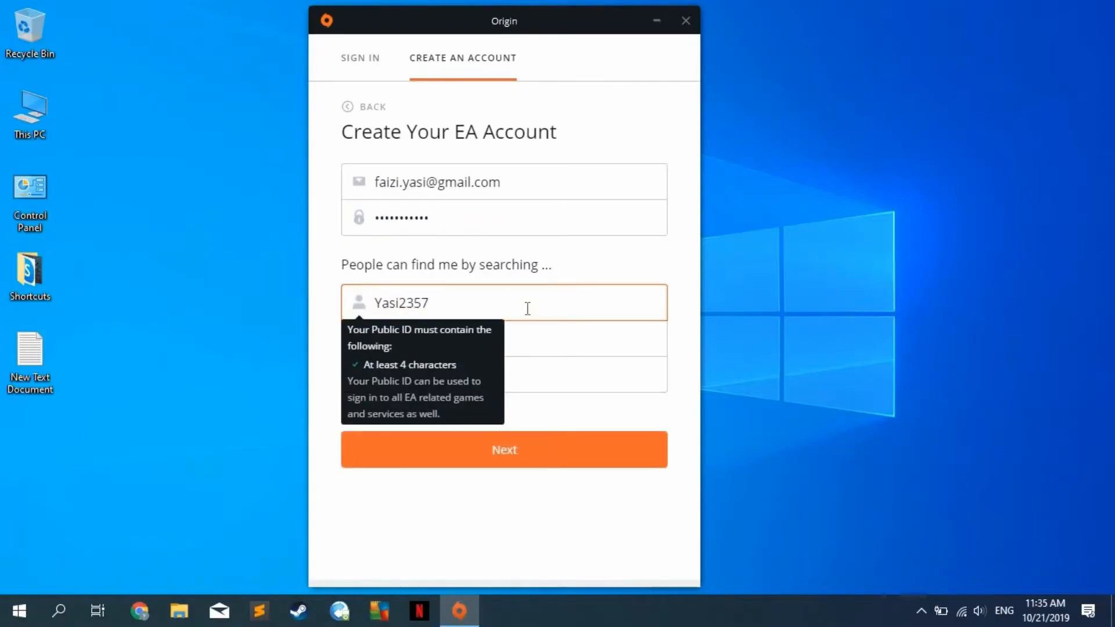
Enter first name Goofy and last name Doofy and submit the account details
click(503, 338)
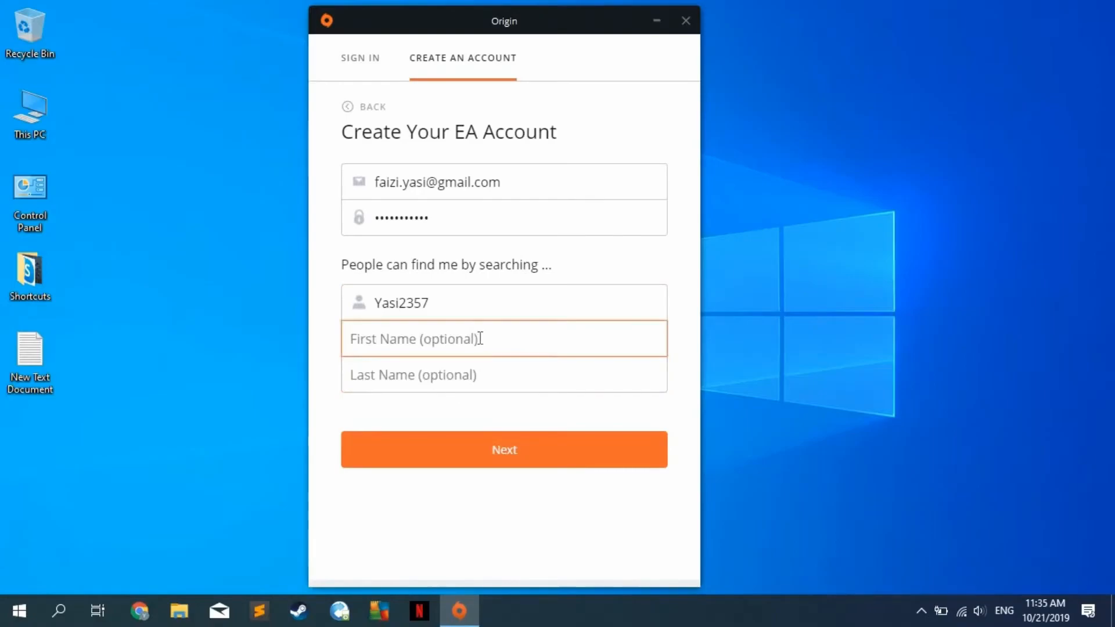
text(Goofy)
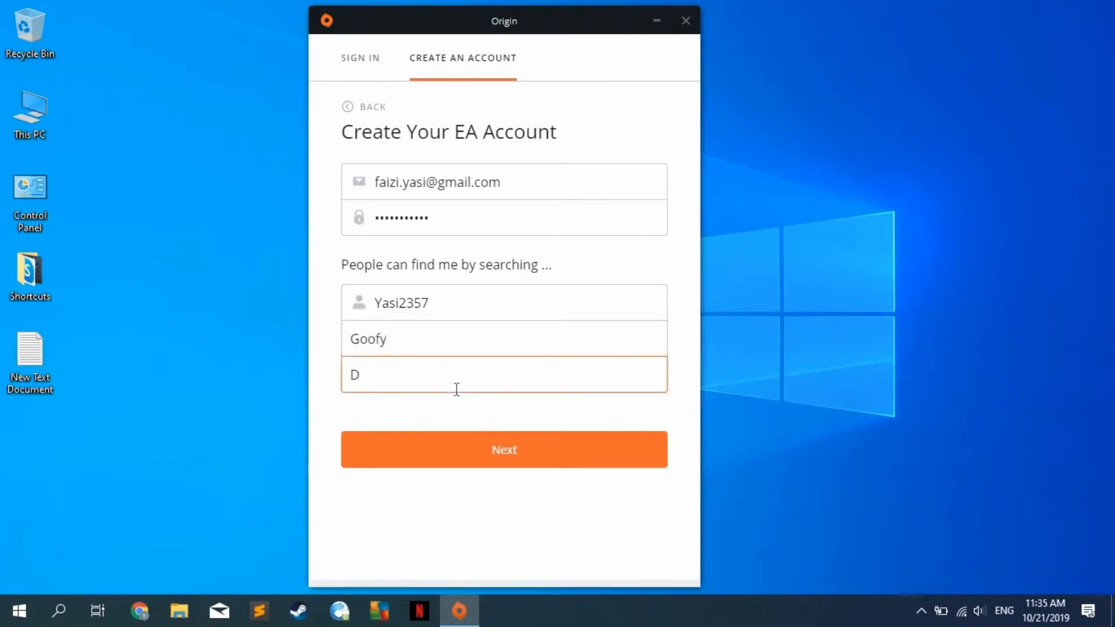
text(oofy)
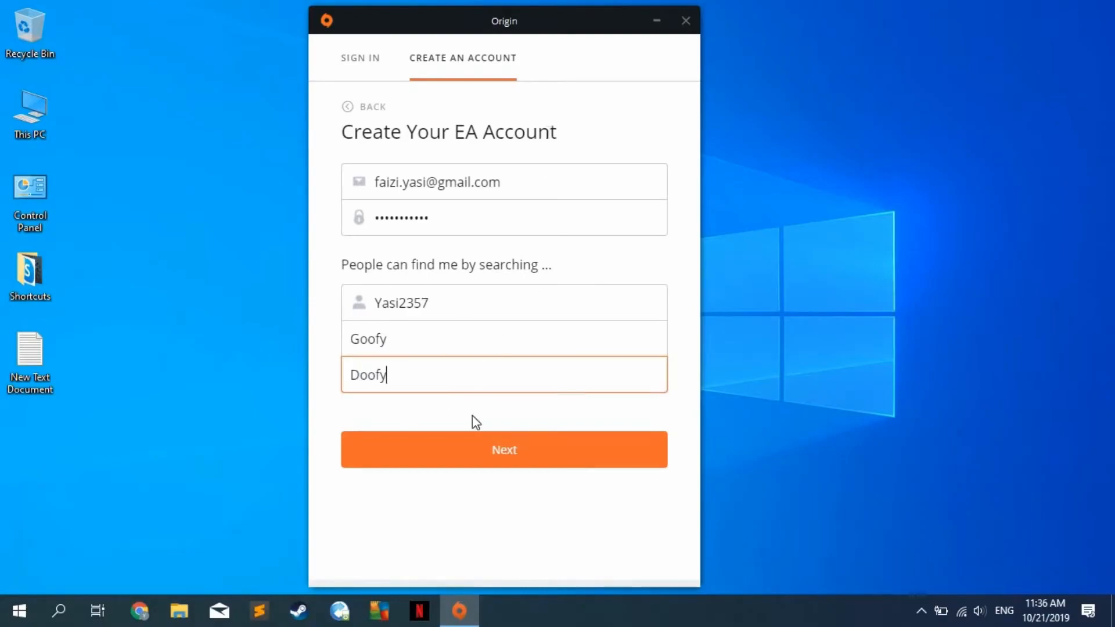
click(503, 449)
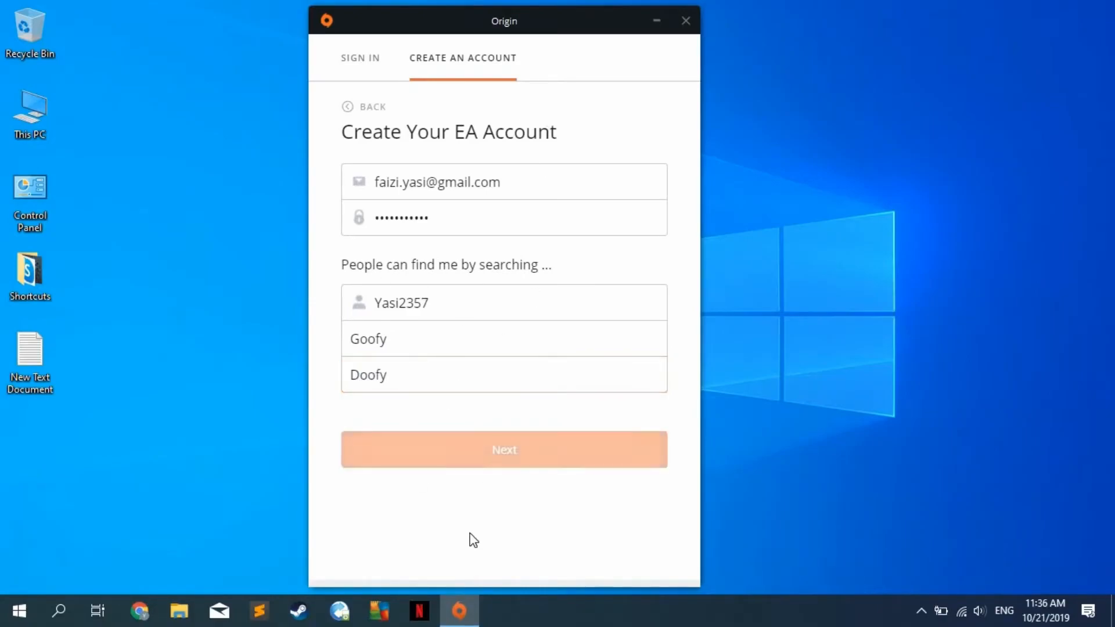
Proceed through the security settings page to the verification step
click(503, 450)
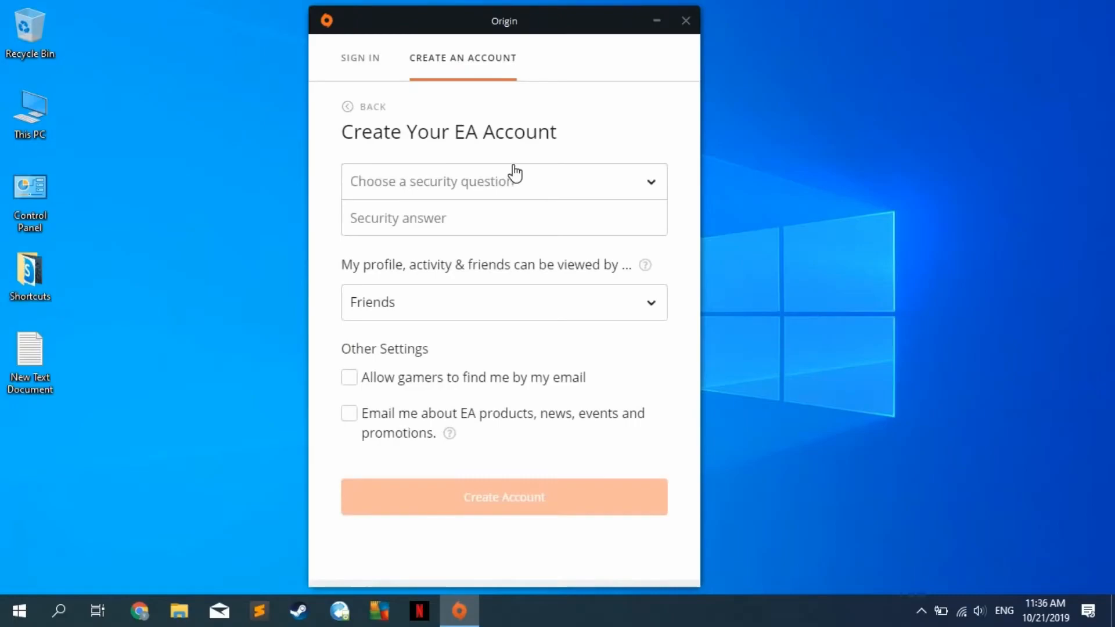
mouse_move(455, 165)
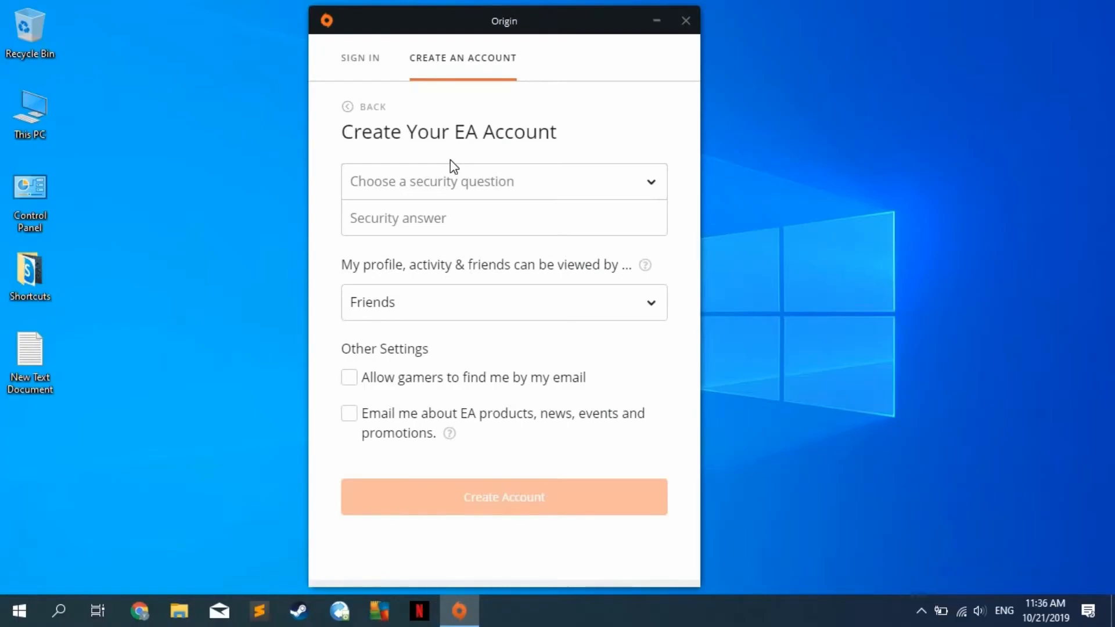
click(503, 496)
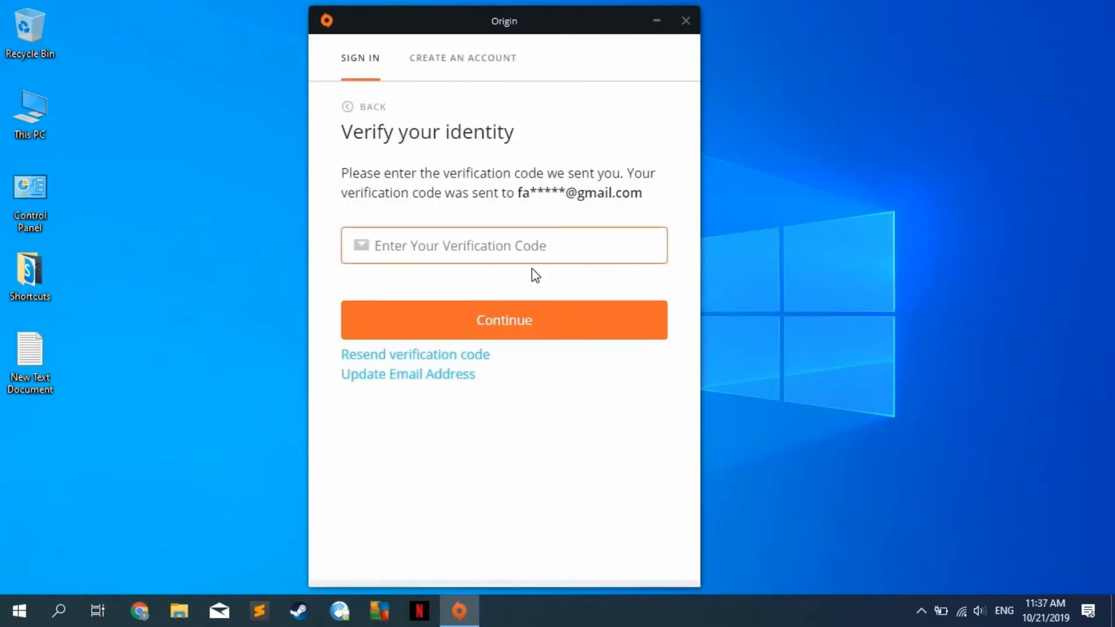
click(503, 245)
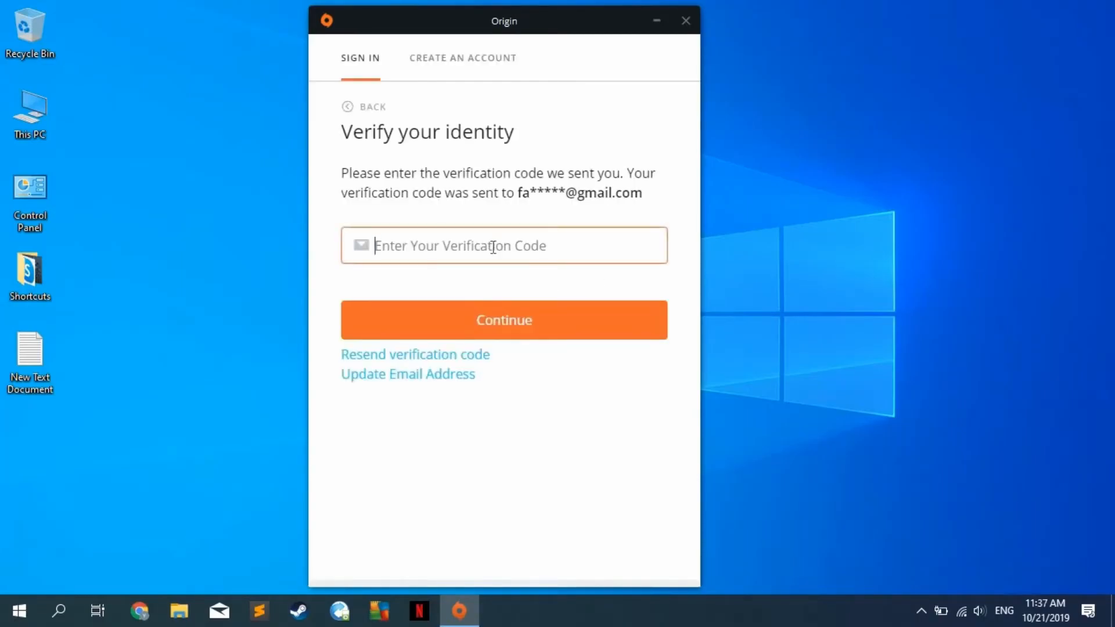
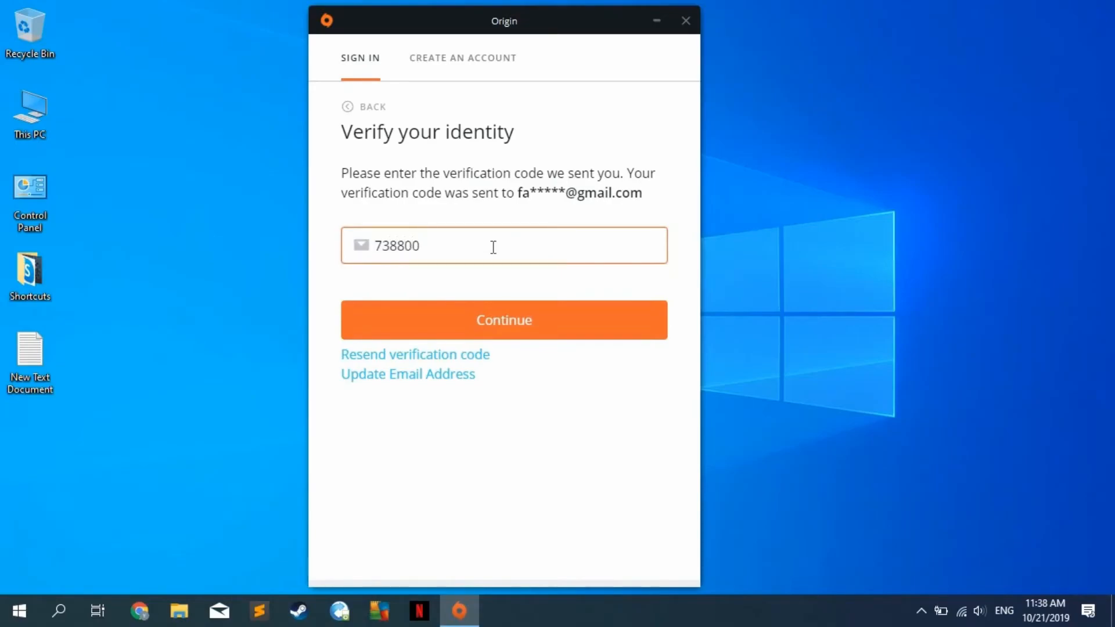
click(503, 319)
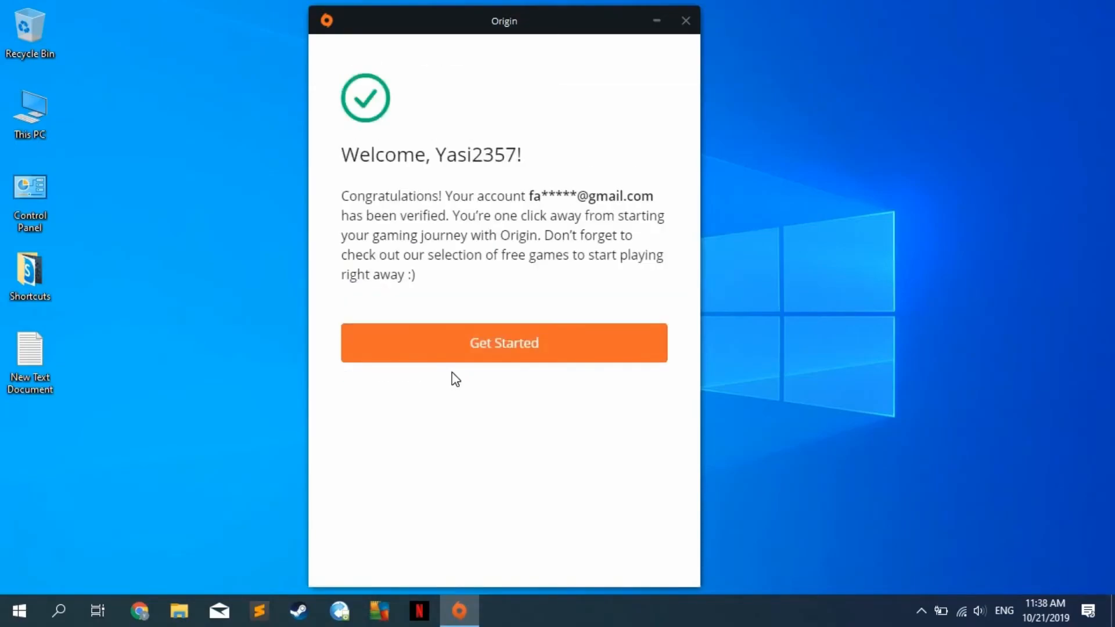
mouse_move(496, 349)
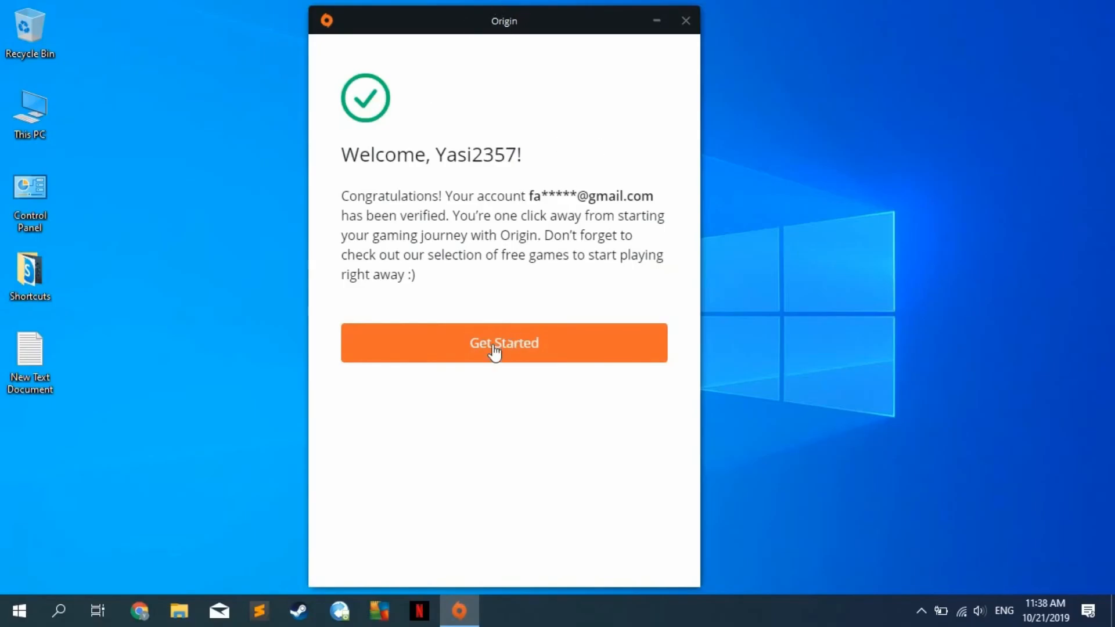
Leave the welcome screen via Get Started to reach the signed-in Origin home
click(503, 342)
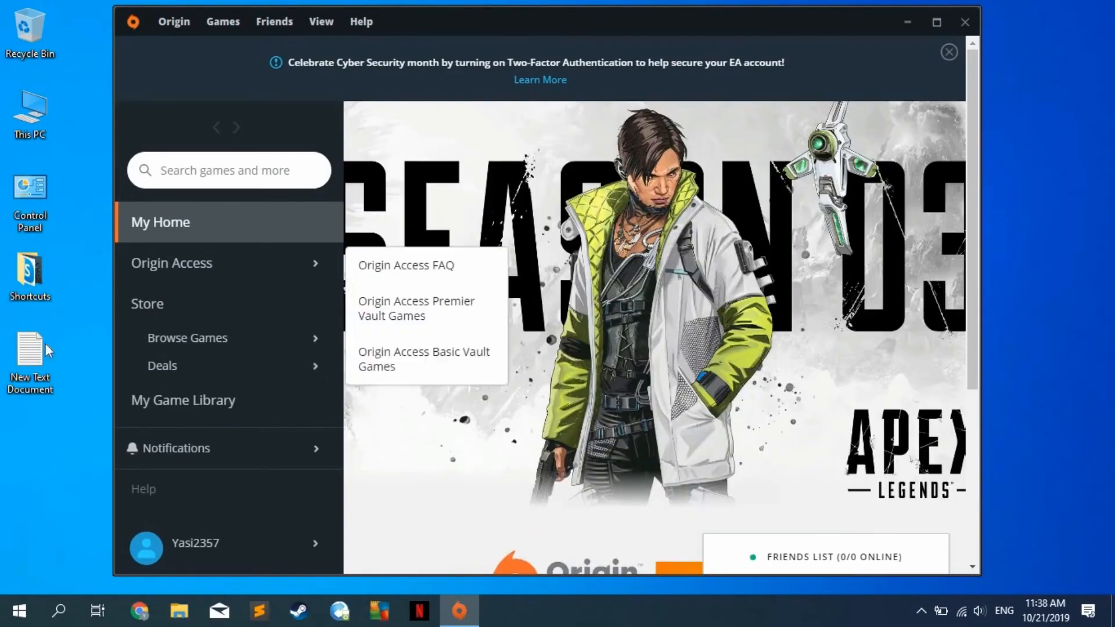
View the empty My Game Library, then show the store's Browse Games catalogue
click(182, 400)
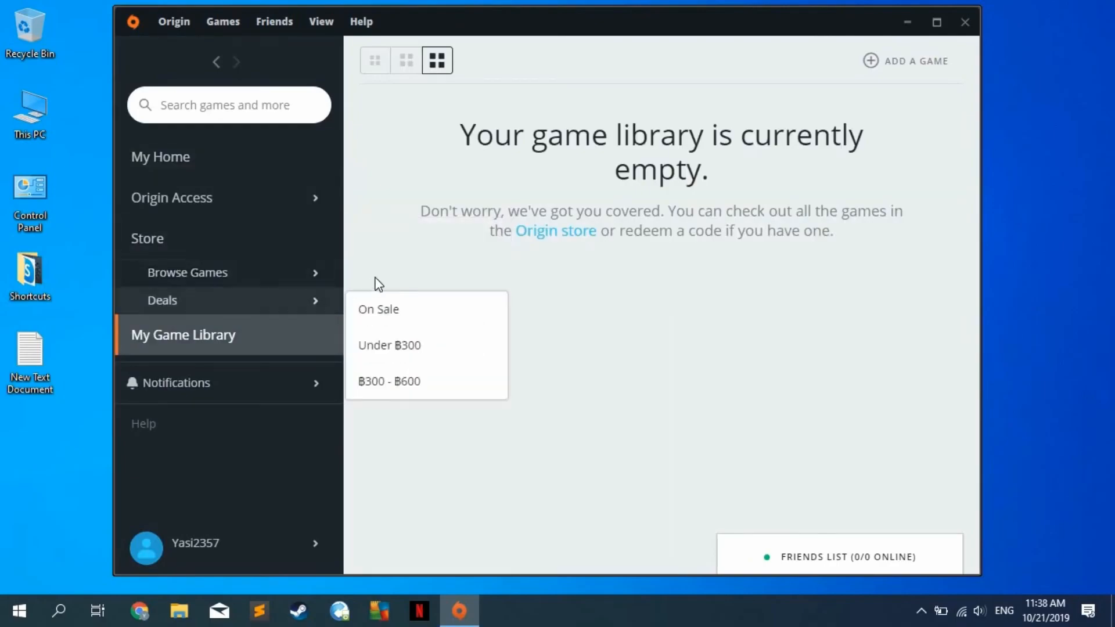
click(187, 271)
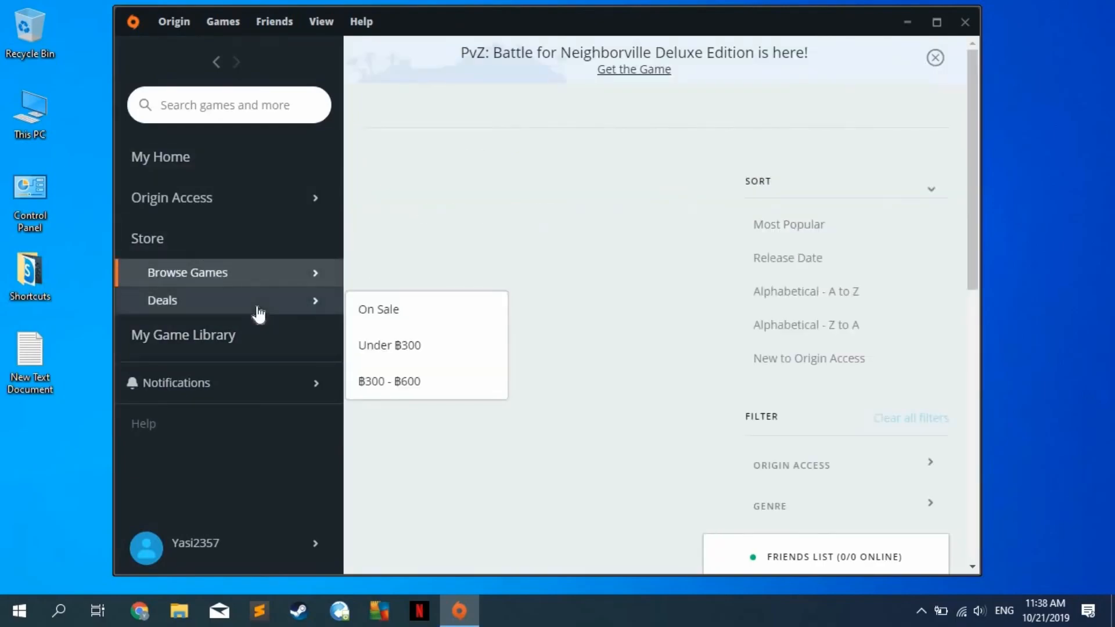